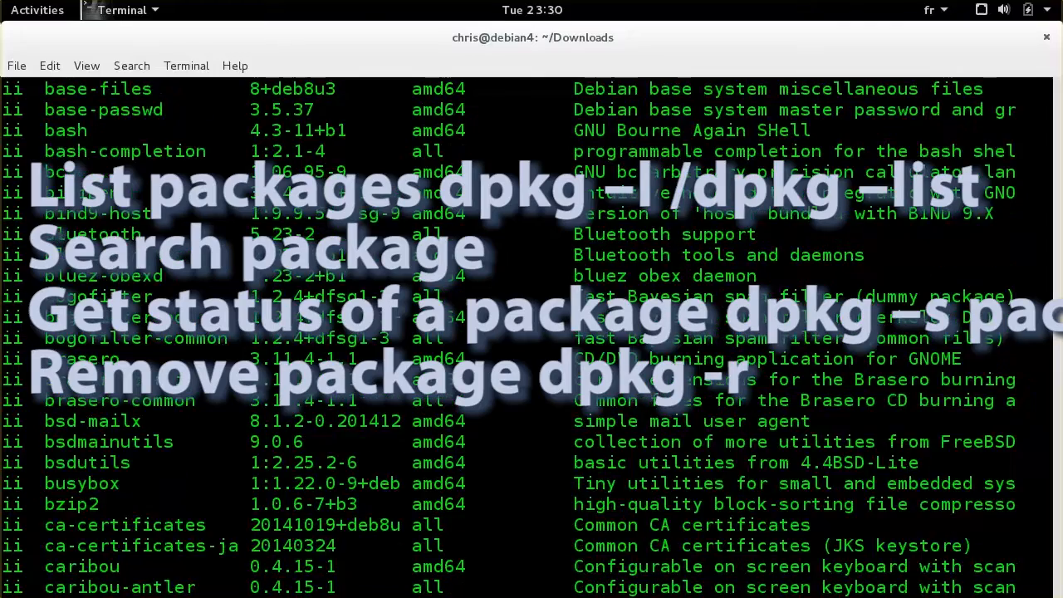
Step: Run dpkg with no action to get its missing-action error and usage hints
{"action": "scroll", "scroll_direction": "down", "scroll_amount": 3}
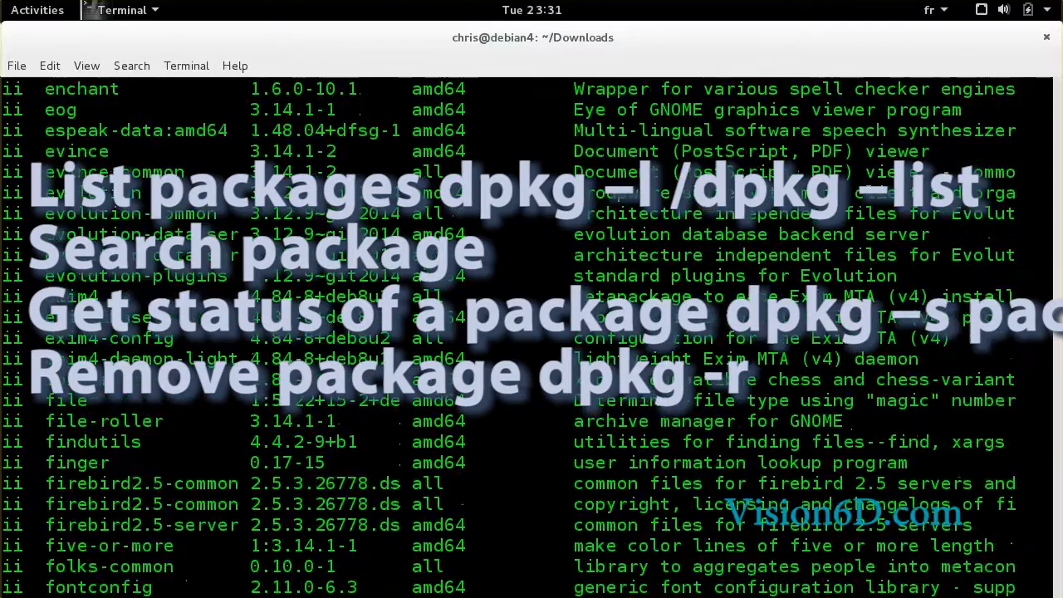
{"action": "scroll", "scroll_direction": "down", "scroll_amount": 3}
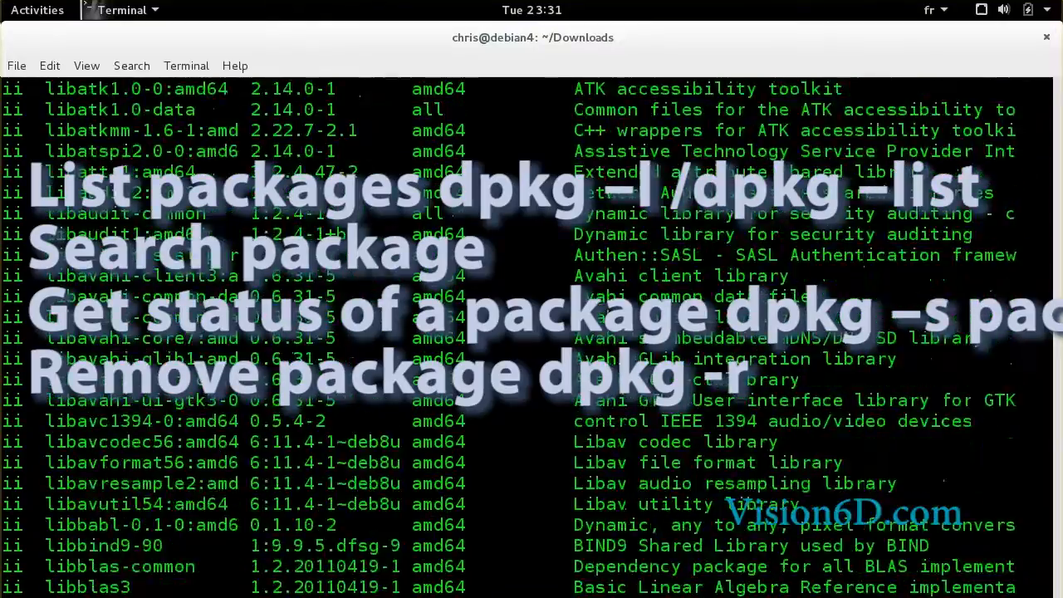
{"action": "scroll", "scroll_direction": "down", "scroll_amount": 3}
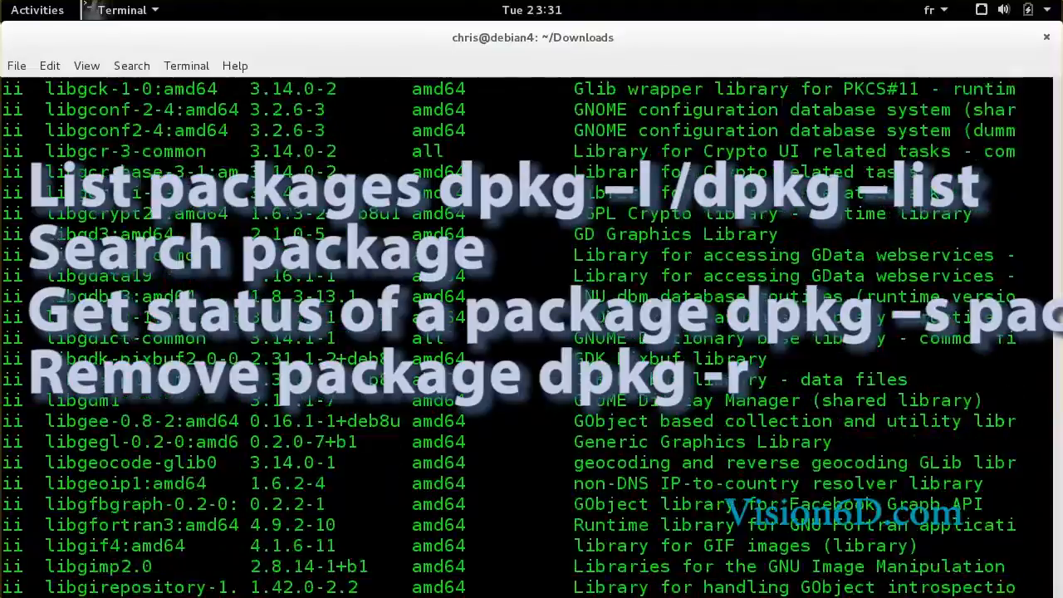
{"action": "scroll", "scroll_direction": "down", "scroll_amount": 3}
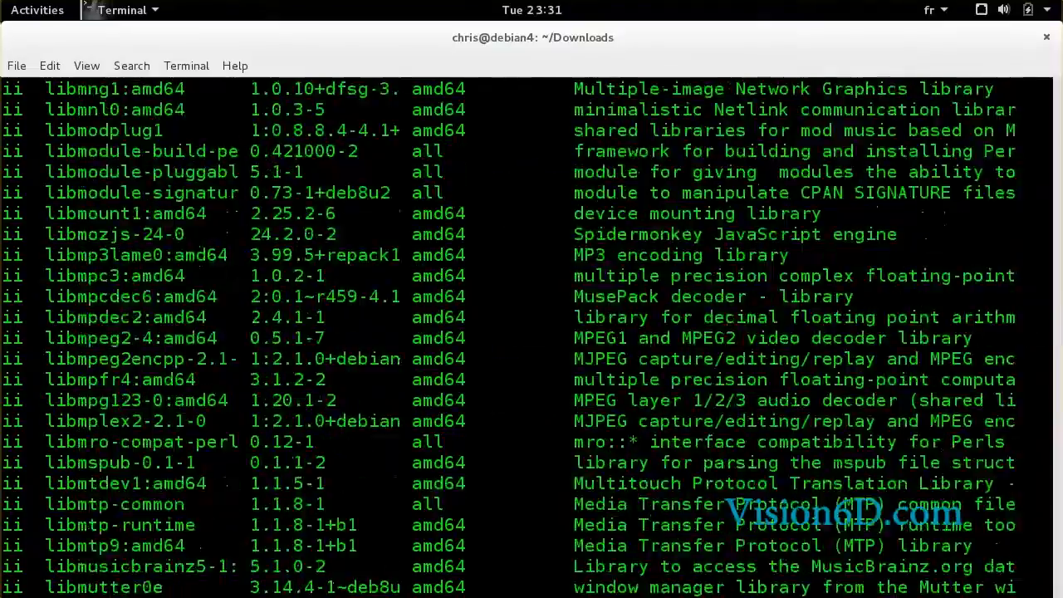
{"action": "scroll", "scroll_direction": "down", "scroll_amount": 3}
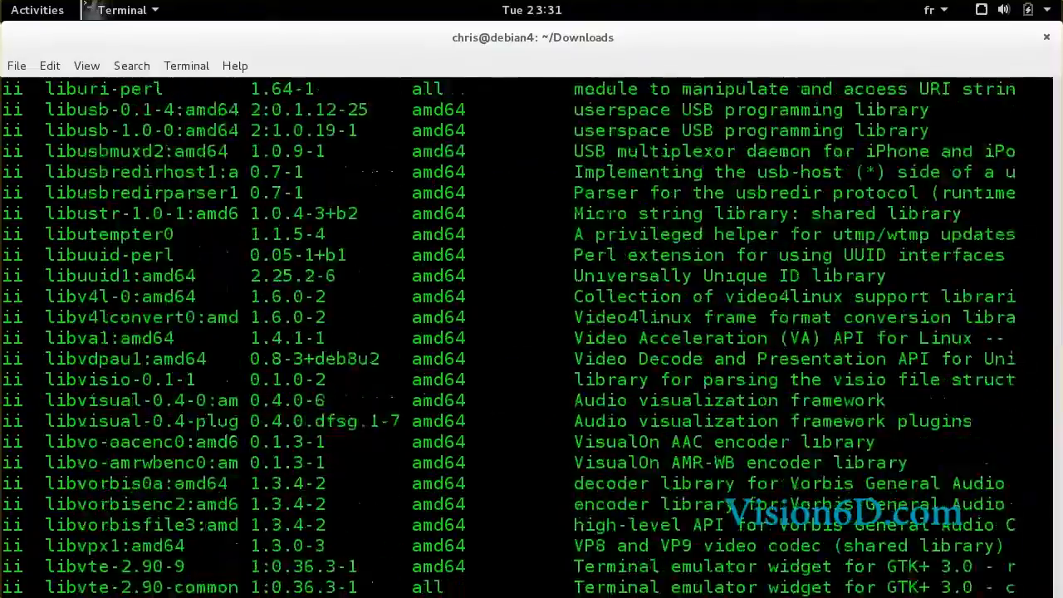
{"action": "scroll", "scroll_direction": "down", "scroll_amount": 3}
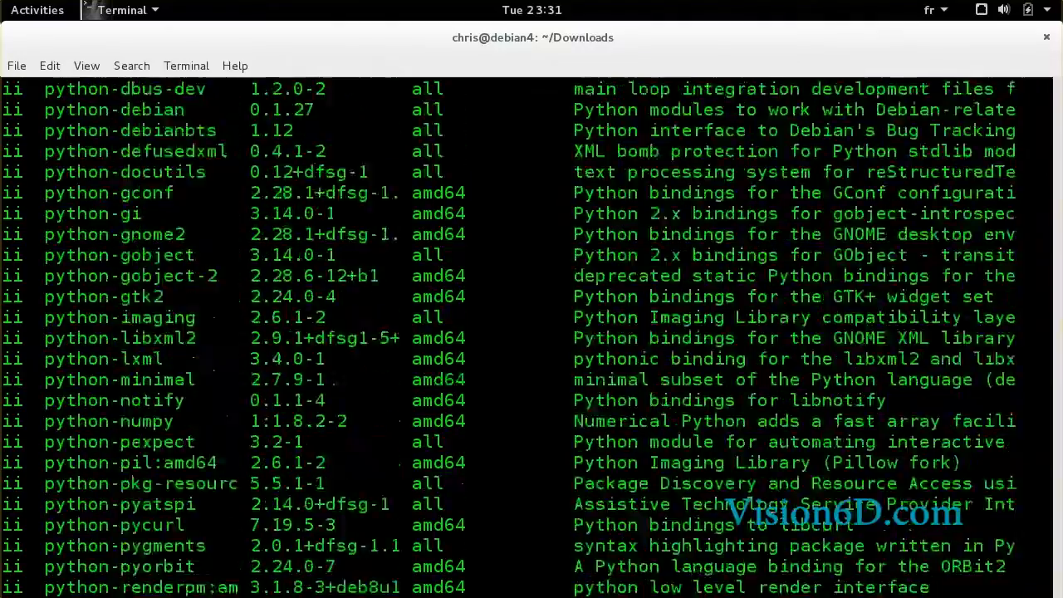
{"action": "scroll", "scroll_direction": "down", "scroll_amount": 3}
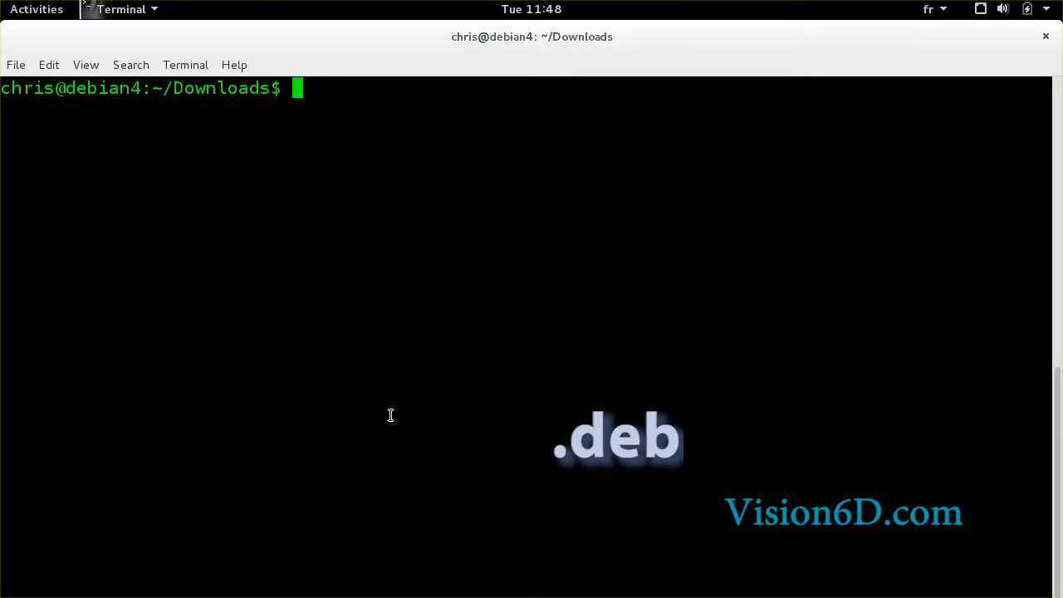
{"action": "type", "text": "dpkg"}
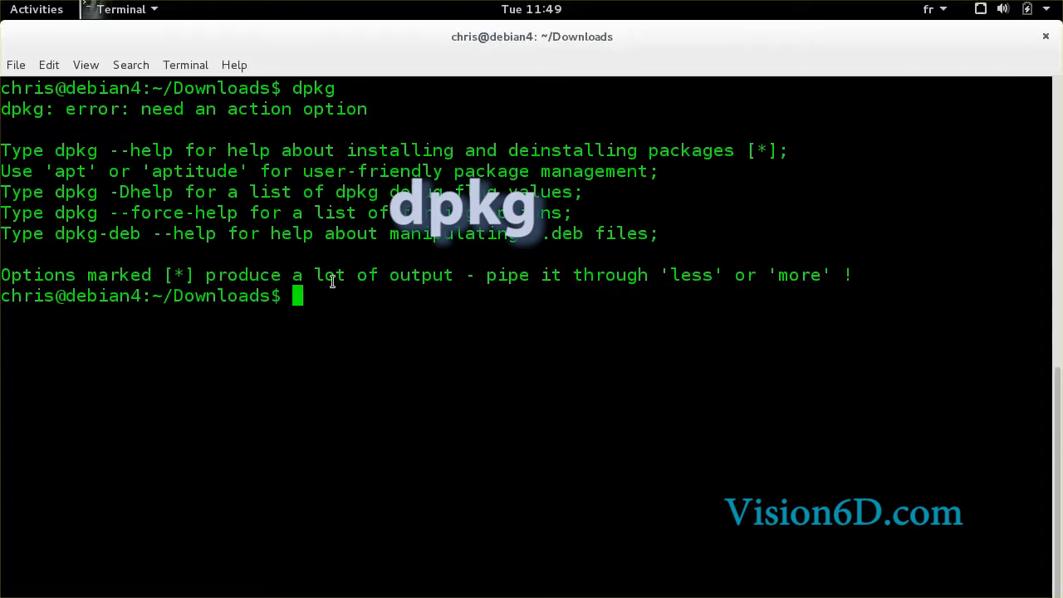
{"action": "mouse_move", "coordinate": [349, 342]}
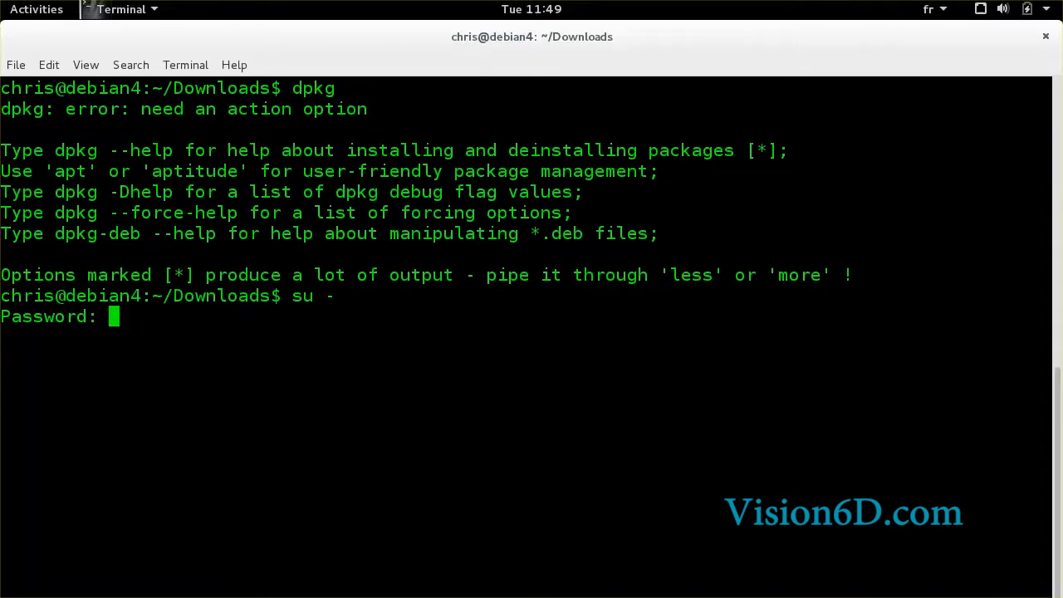
Step: Log in as root and start a cd into the user's home folder under /home
{"action": "type", "text": "dpkg --list"}
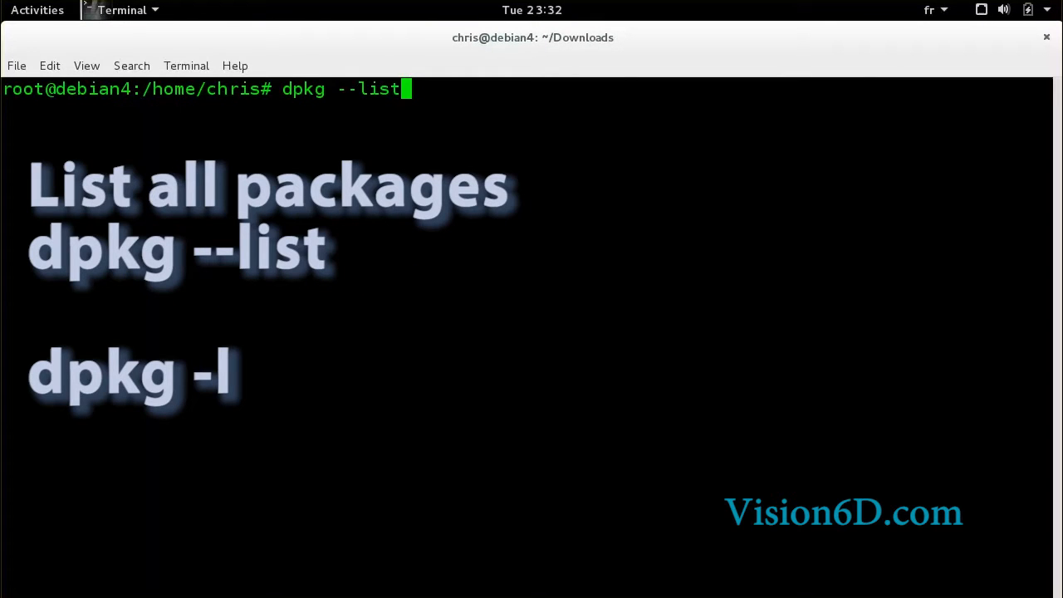
{"action": "key", "text": "Return"}
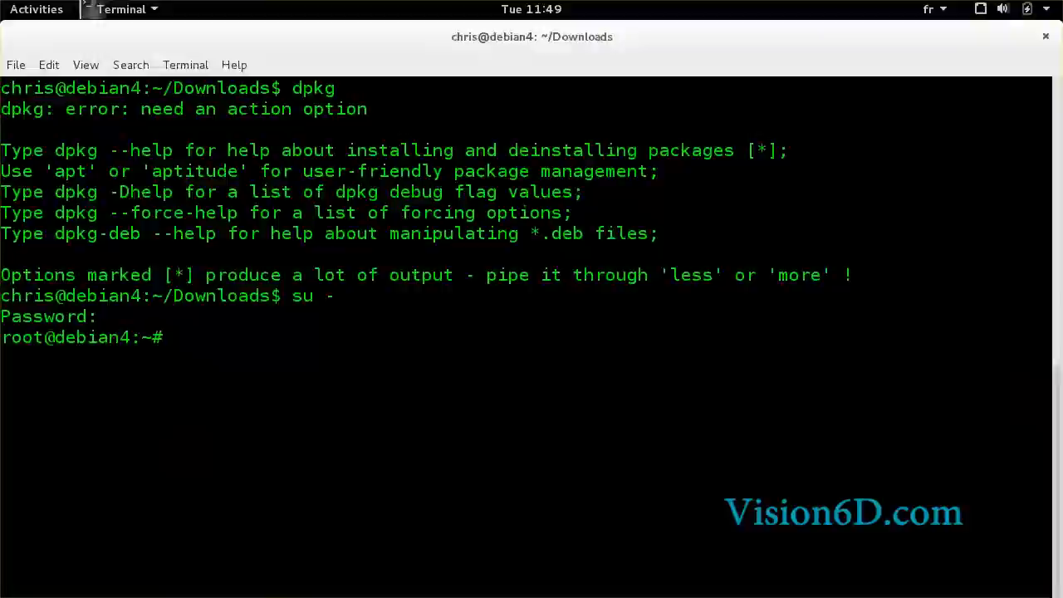
{"action": "type", "text": "cd /h"}
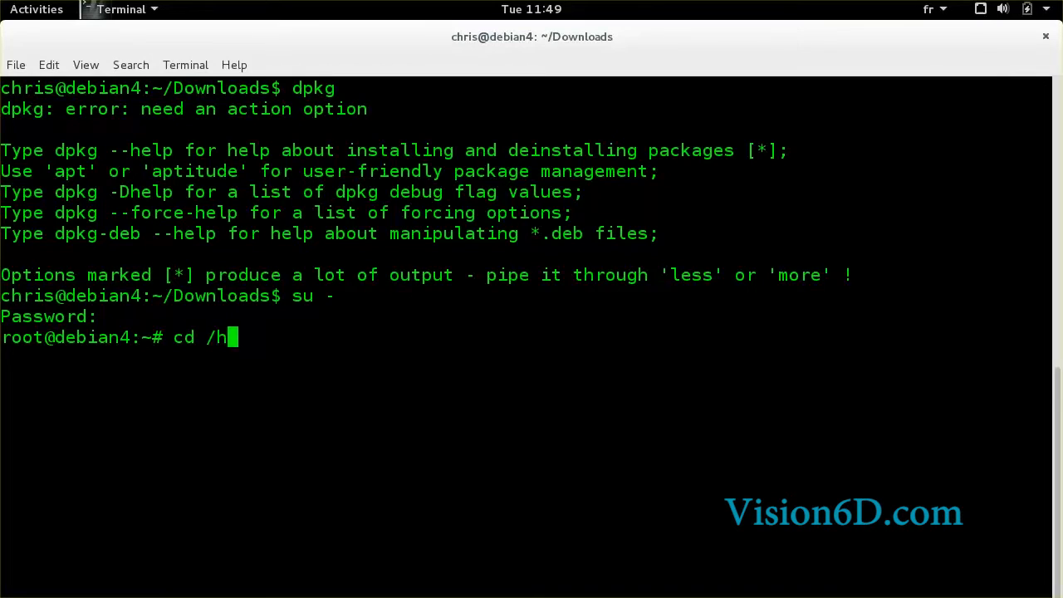
{"action": "type", "text": "ome/c"}
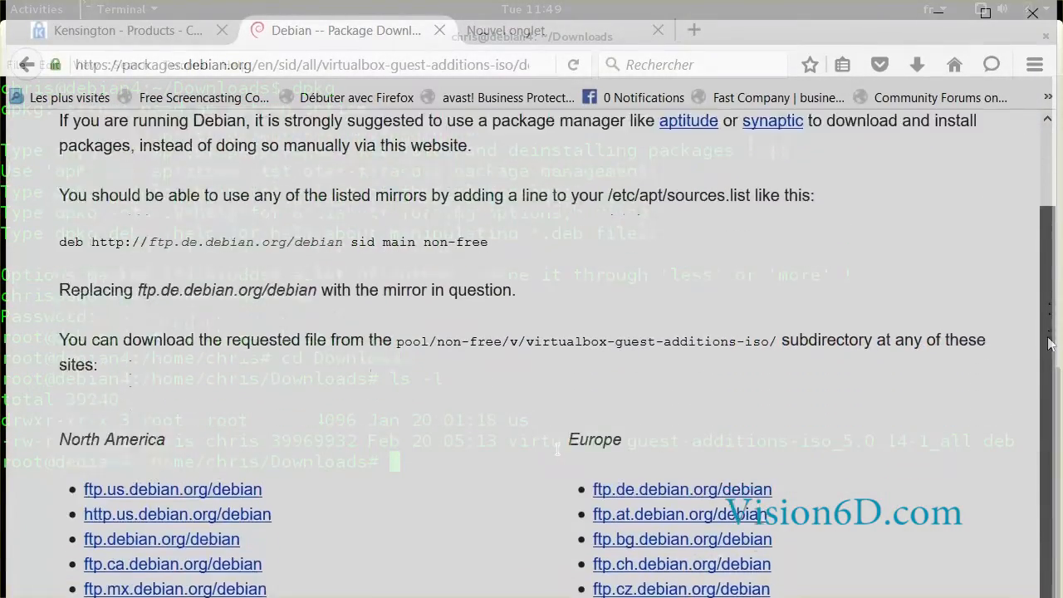
{"action": "scroll", "scroll_direction": "down", "scroll_amount": 3}
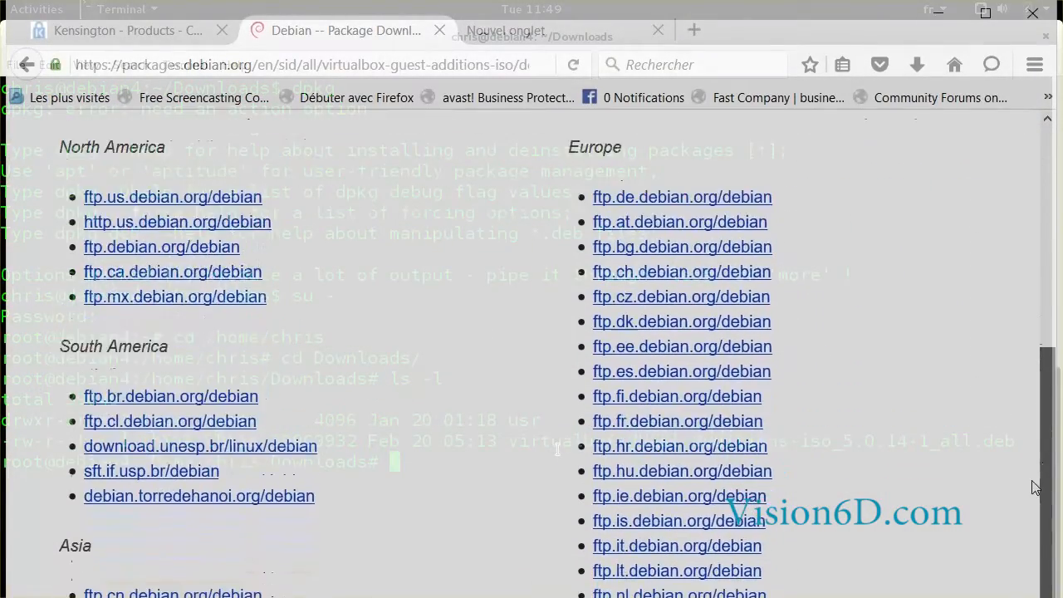
{"action": "scroll", "scroll_direction": "down", "scroll_amount": 3}
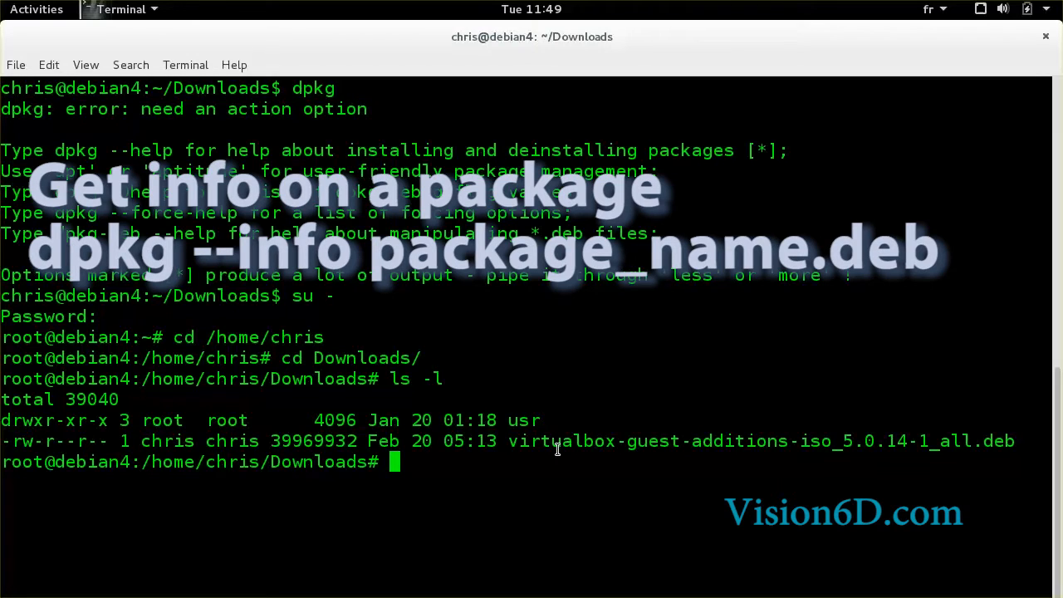
Step: Run dpkg --info on the pasted virtualbox-guest-additions-iso_5.0.14-1_all.deb file name
{"action": "type", "text": "dp"}
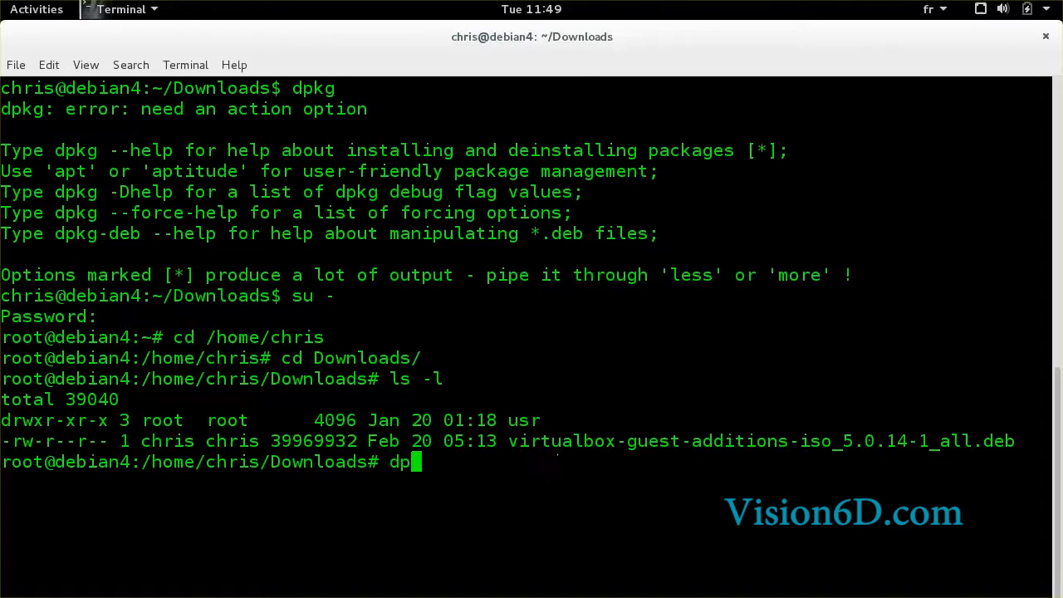
{"action": "type", "text": "kg"}
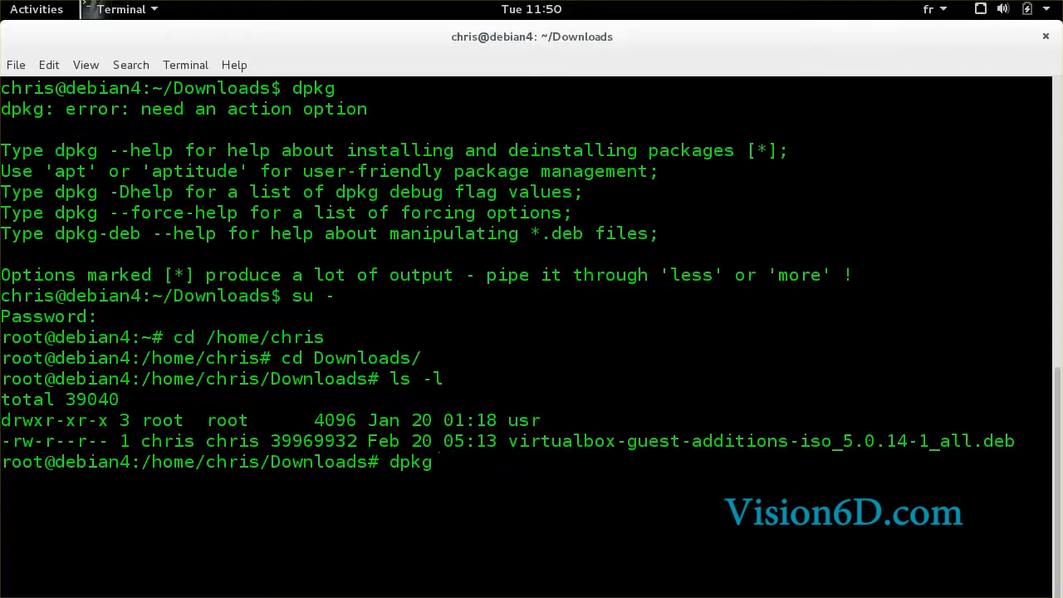
{"action": "type", "text": "--info"}
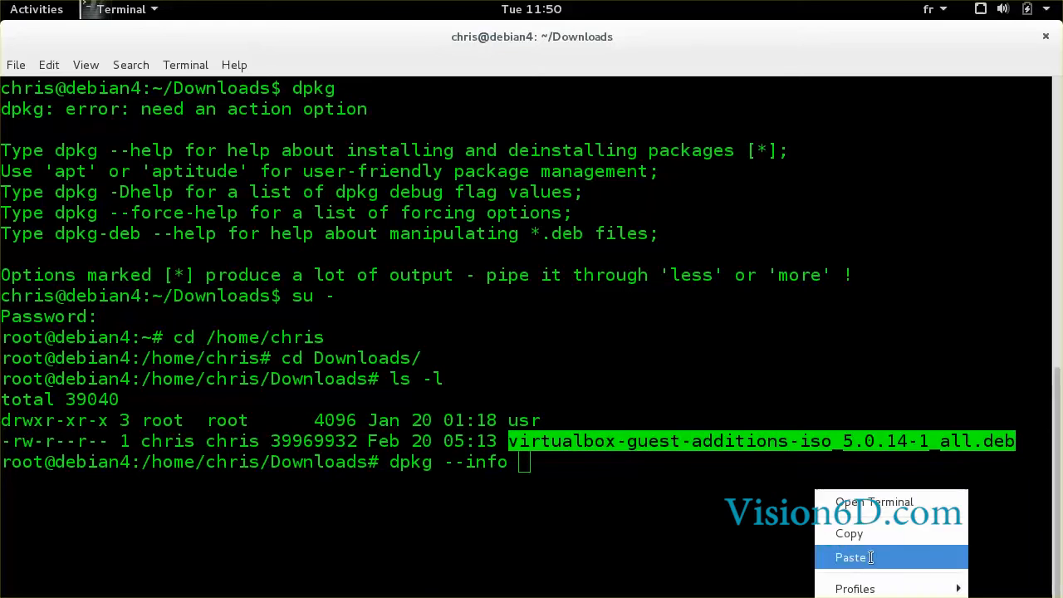
{"action": "left_click", "coordinate": [850, 558]}
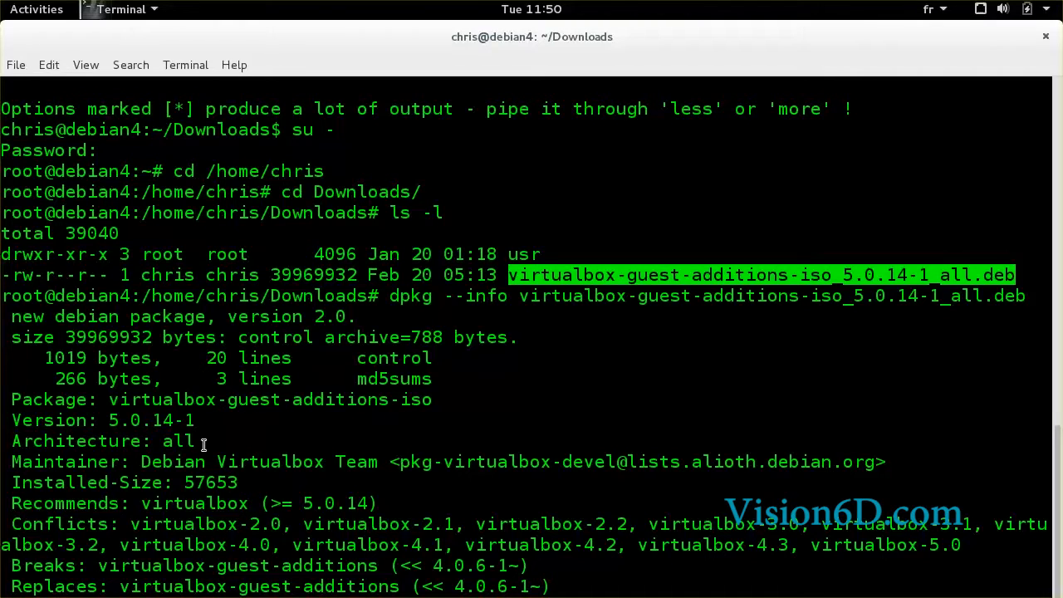
{"action": "mouse_move", "coordinate": [242, 488]}
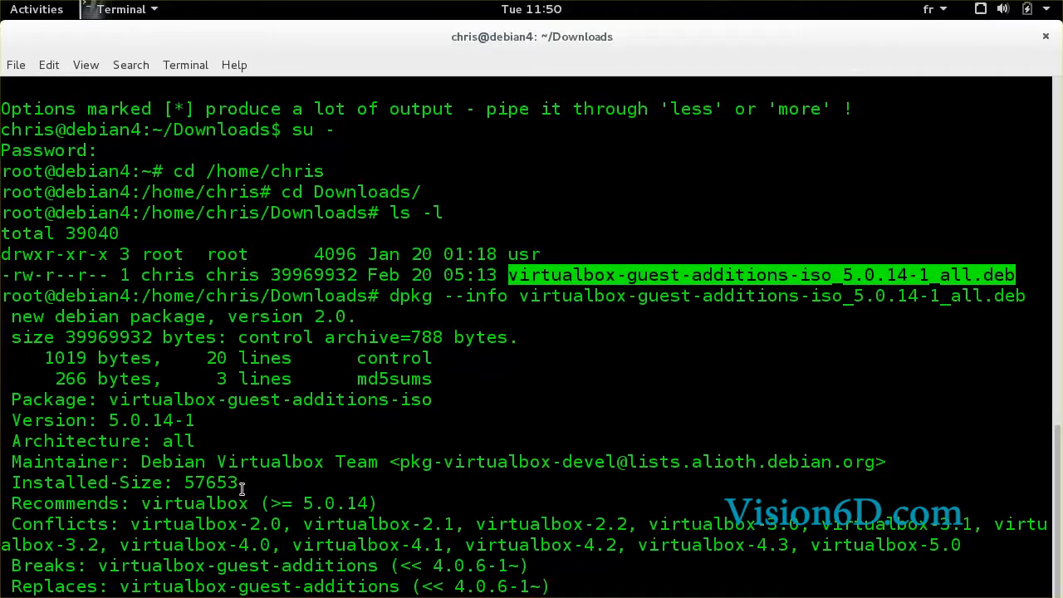
{"action": "mouse_move", "coordinate": [558, 508]}
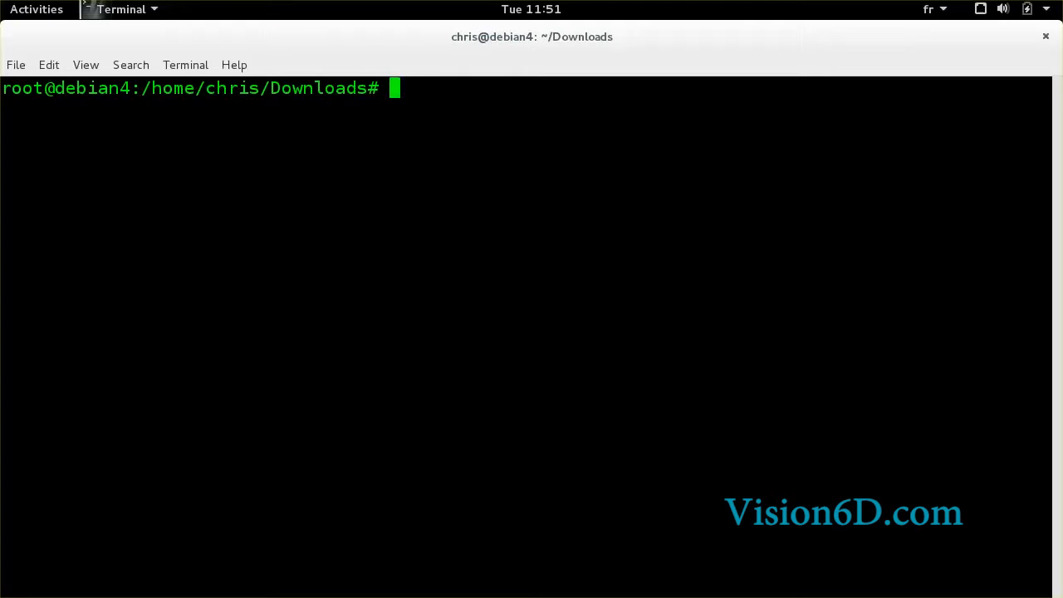
Step: Query dpkg --list *virtual*, which finds no matching installed packages
{"action": "type", "text": "dpkg"}
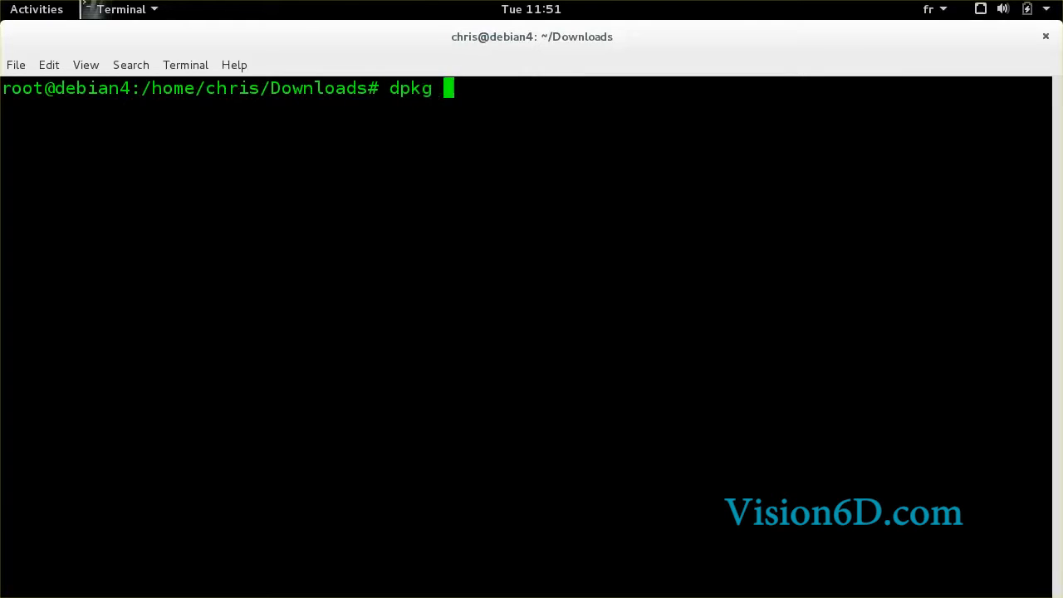
{"action": "type", "text": "--list *v"}
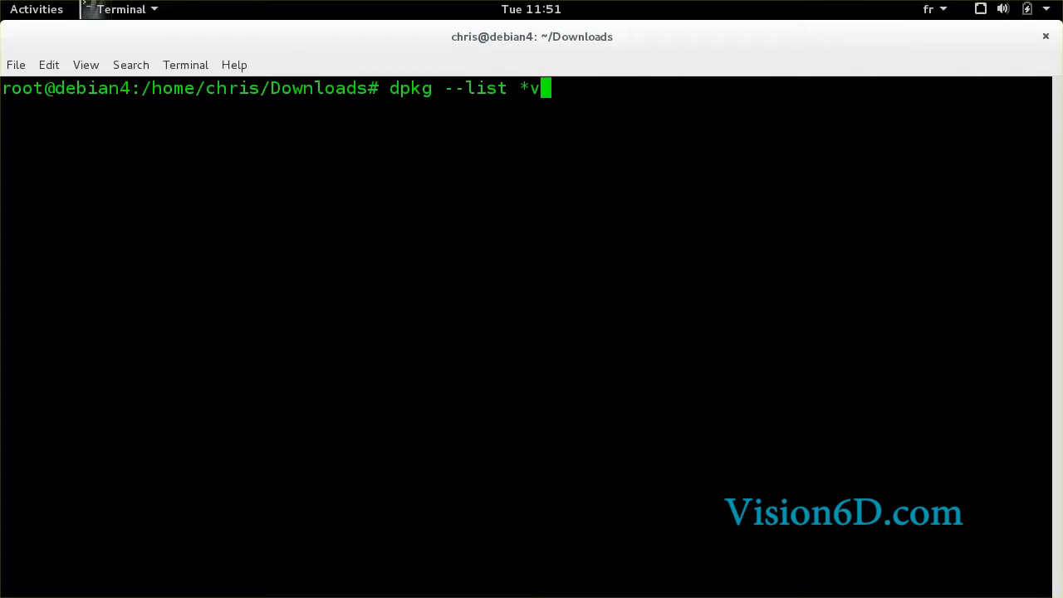
{"action": "type", "text": "irtual*"}
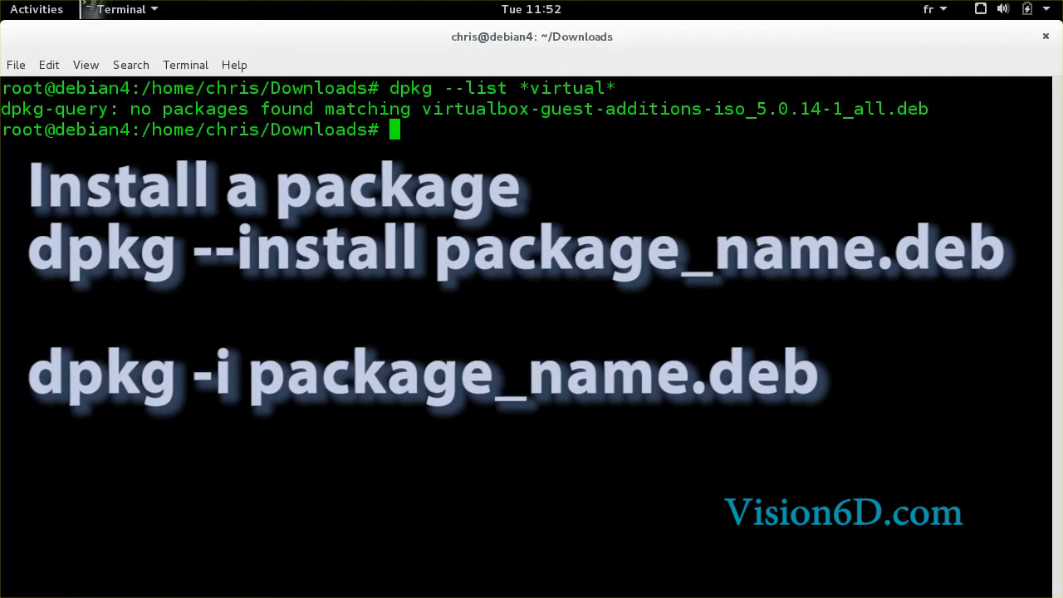
{"action": "type", "text": "dp"}
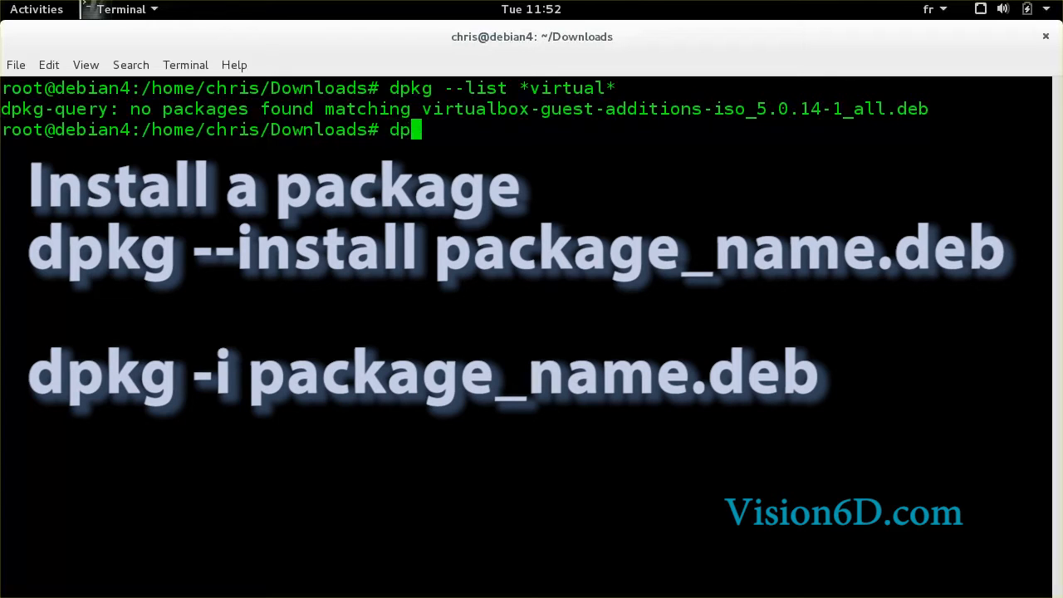
Step: Run dpkg --install on virtualbox-guest-additions-iso_5.0.14-1_all.deb, reusing the selected file name
{"action": "type", "text": "kg --in"}
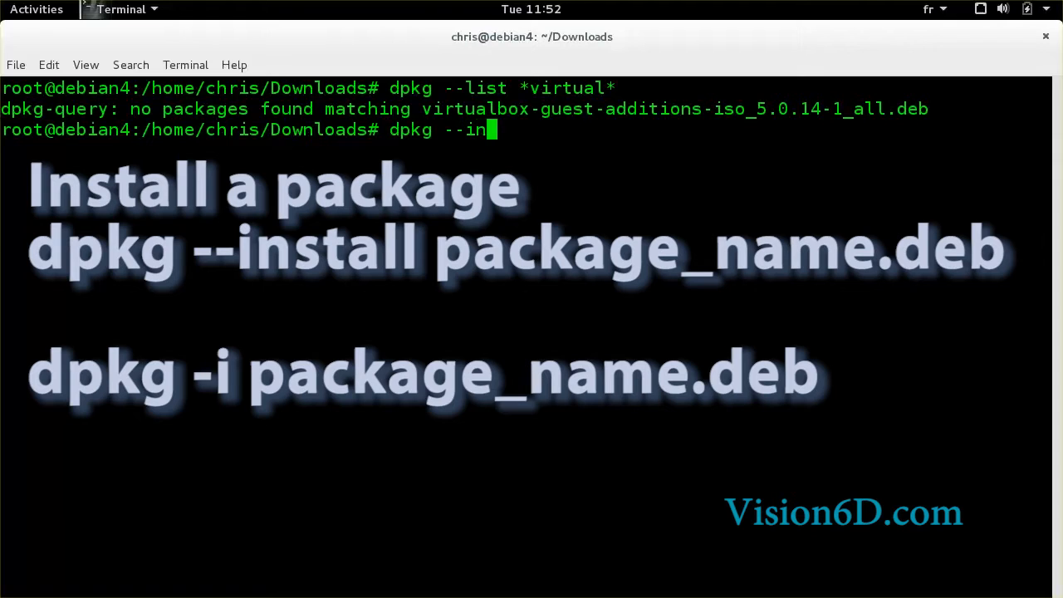
{"action": "type", "text": "stall"}
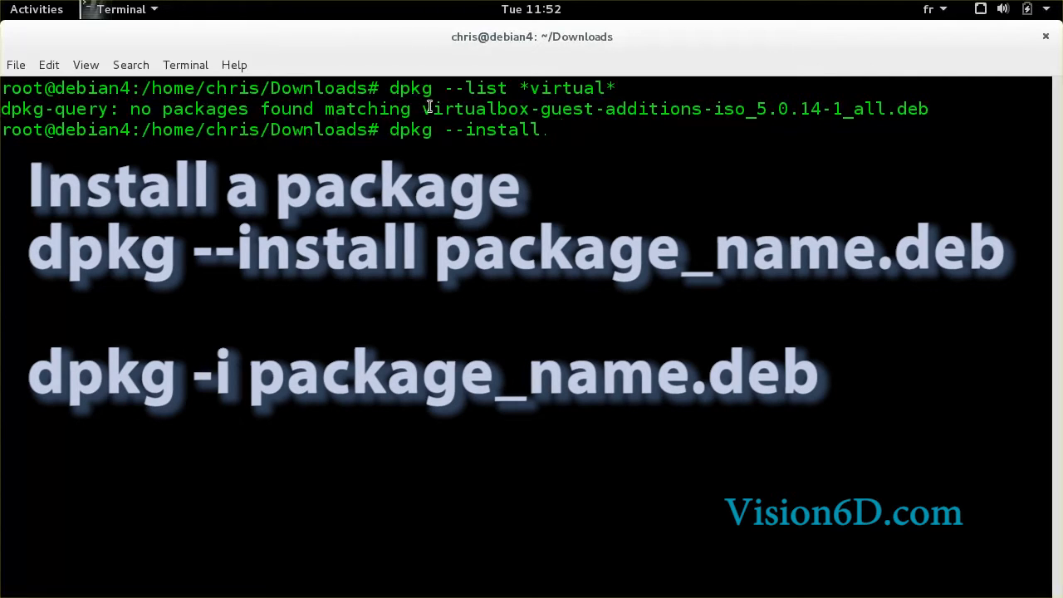
{"action": "left_click_drag", "start_coordinate": [421, 110], "coordinate": [805, 110]}
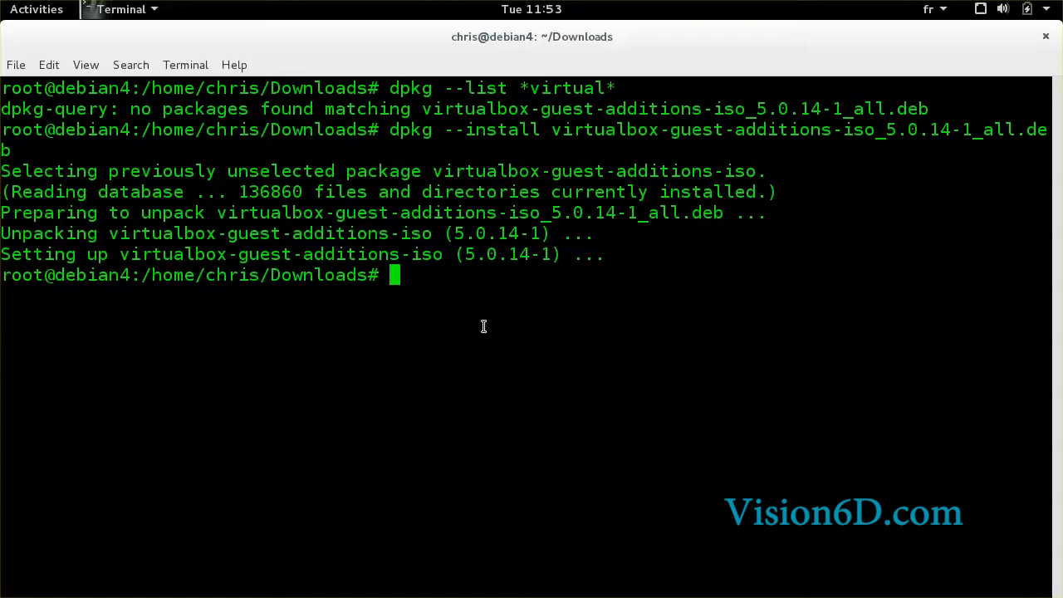
Step: Query dpkg --list *sudo*, correcting the pattern from sudok, to reveal gnome-sudoku
{"action": "type", "text": "dpkg"}
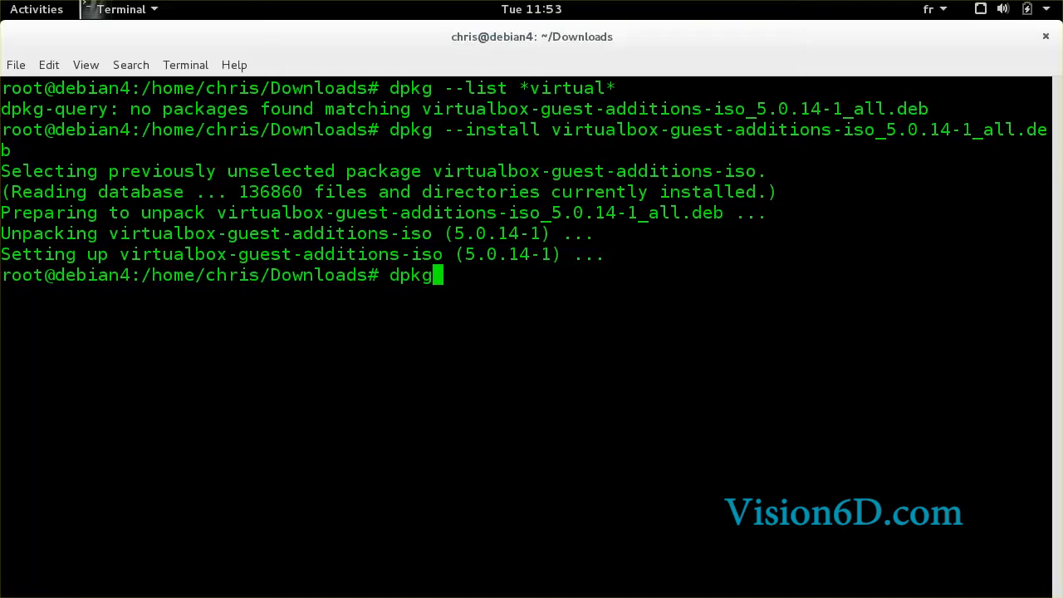
{"action": "type", "text": "--"}
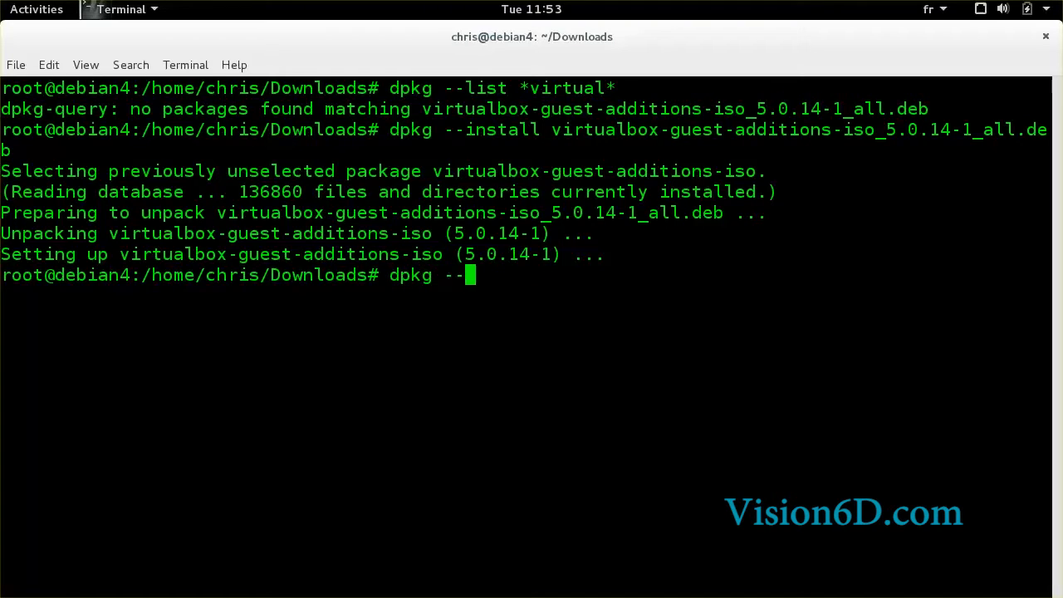
{"action": "type", "text": "list *"}
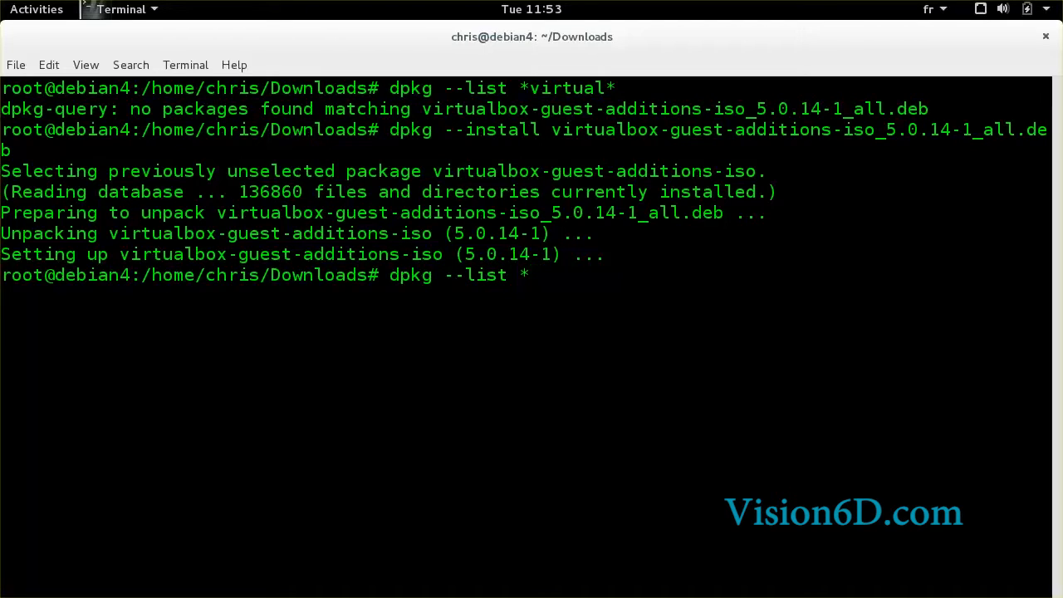
{"action": "type", "text": "sudok"}
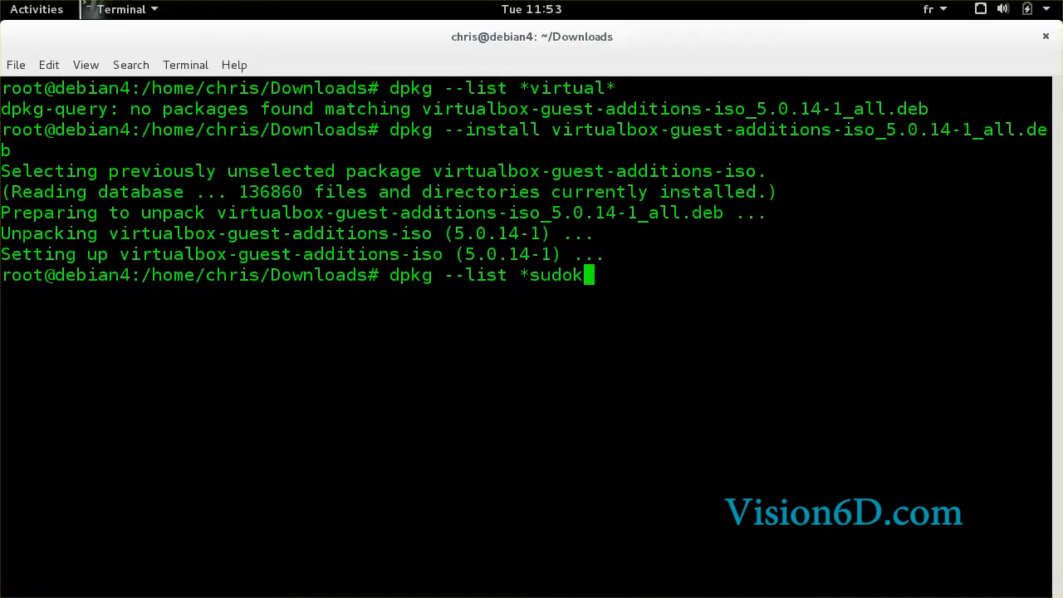
{"action": "key", "text": "BackSpace"}
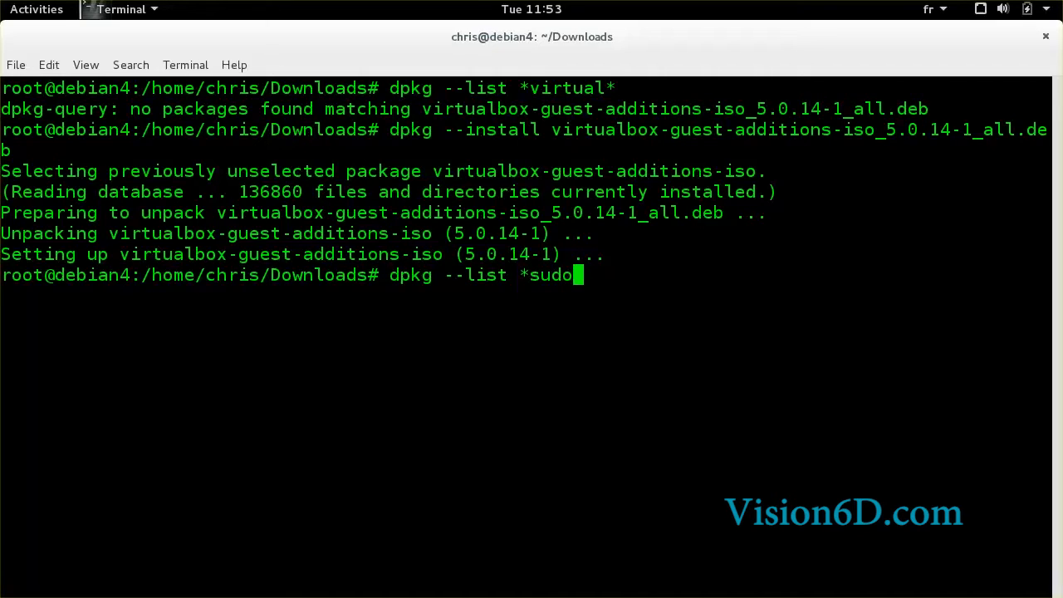
{"action": "type", "text": "*"}
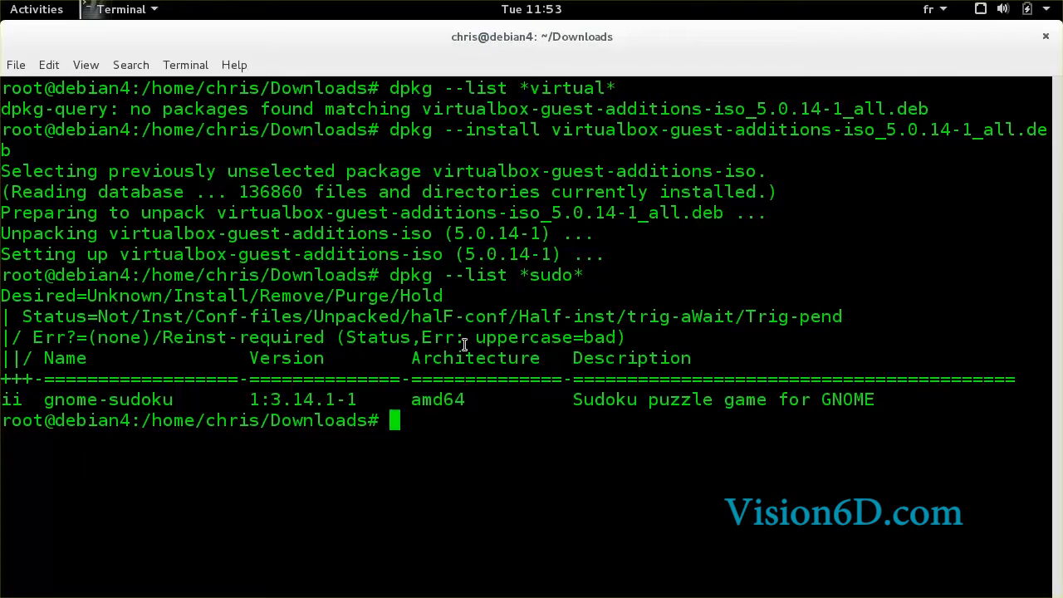
{"action": "mouse_move", "coordinate": [86, 398]}
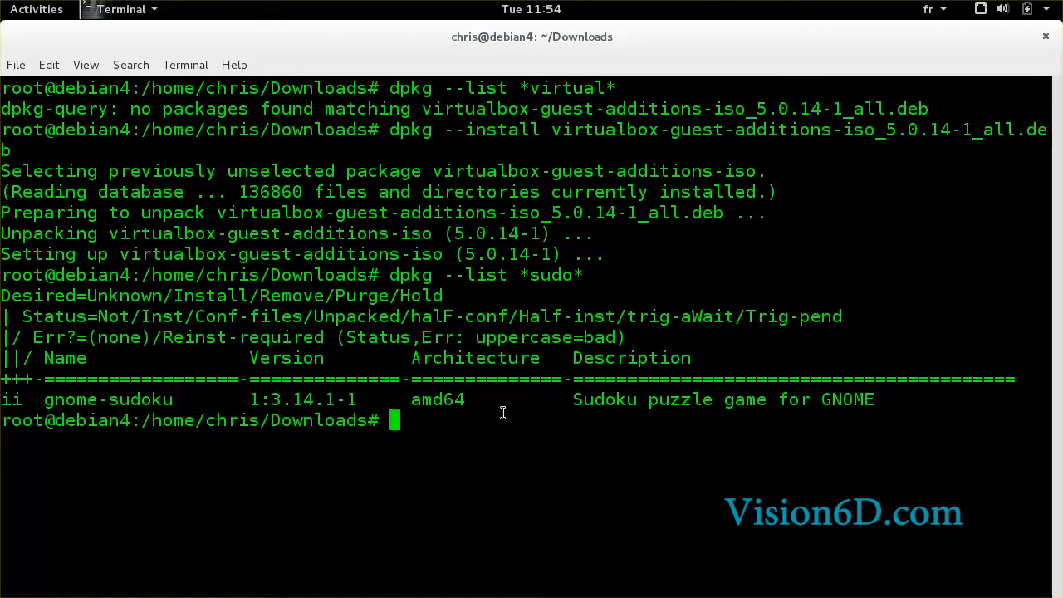
Step: Try dpkg --remove gnome-sudoku, then force removal of gnome-games and gnome-sudoku with --force-depends
{"action": "type", "text": "dpkg --remo"}
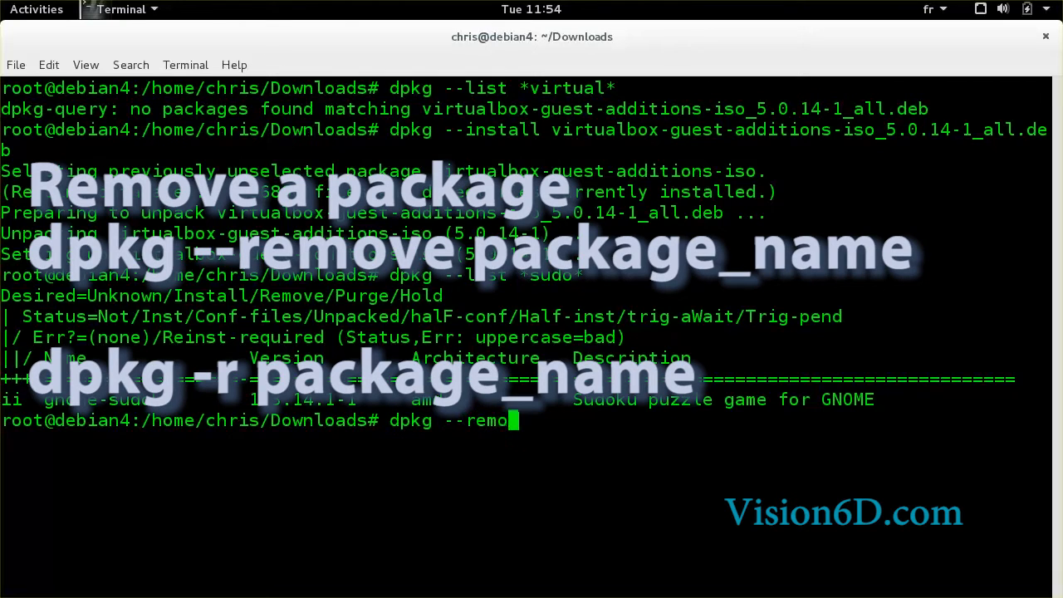
{"action": "type", "text": "ve"}
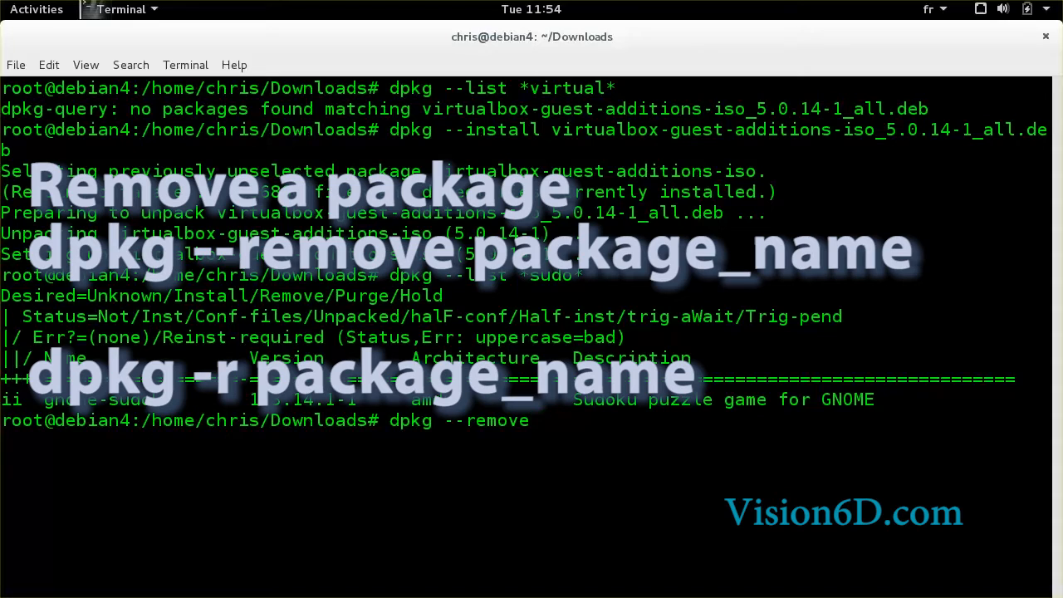
{"action": "type", "text": "gnom"}
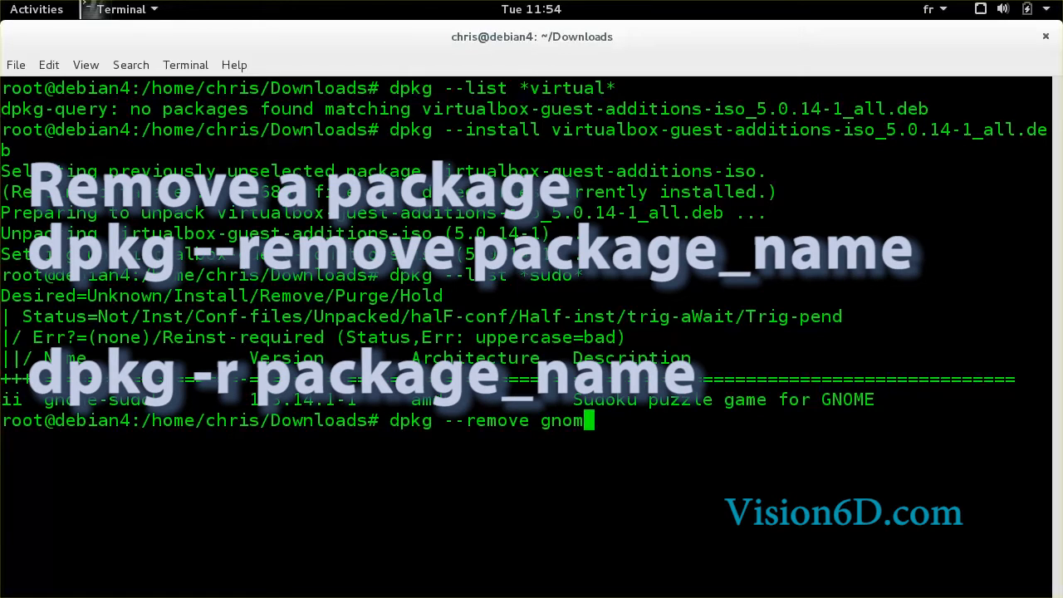
{"action": "type", "text": "-"}
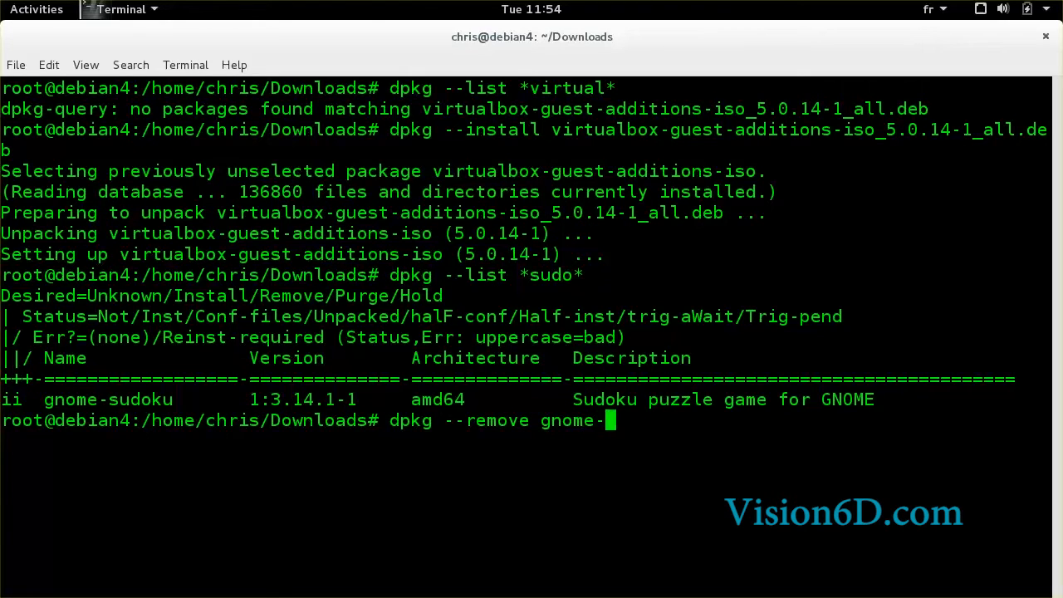
{"action": "type", "text": "sudoku"}
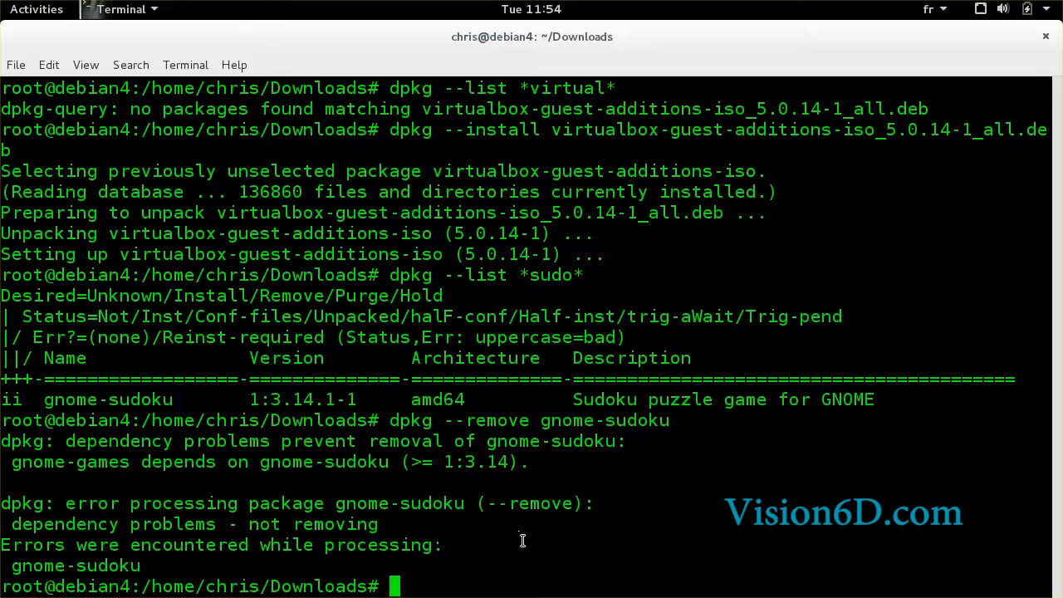
{"action": "mouse_move", "coordinate": [561, 550]}
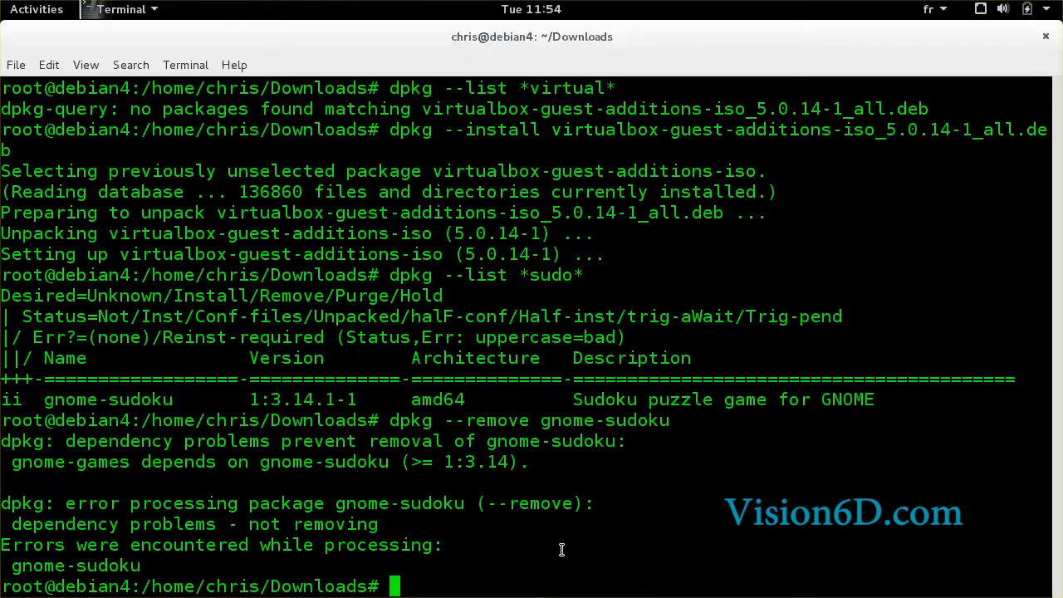
{"action": "type", "text": "dpkg --remove --force-depends gnome-games gnome-sudoku"}
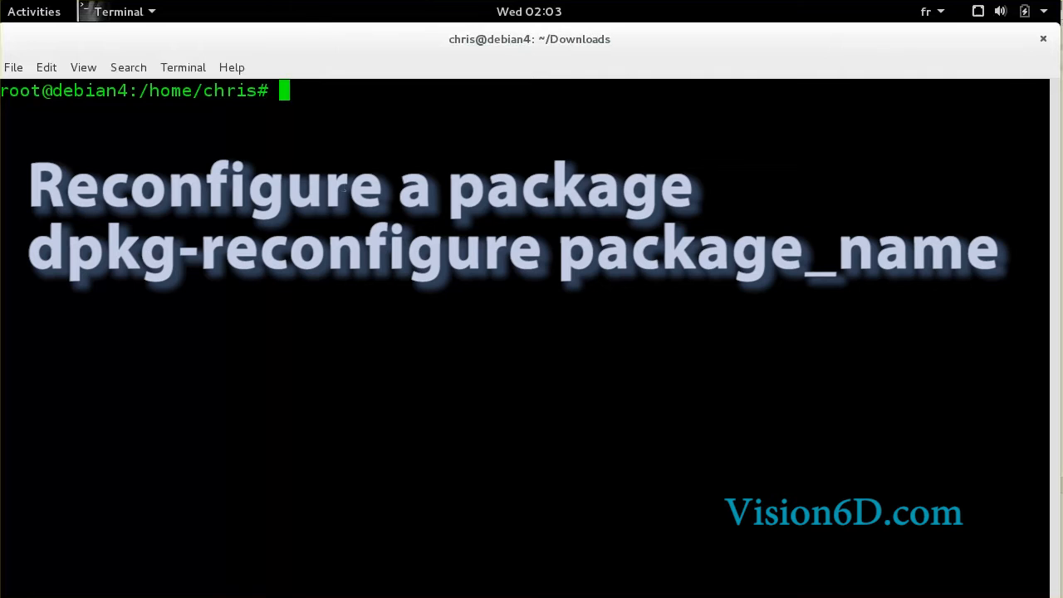
Step: Run the pasted dpkg-reconfigure tzdata command to reach the geographic area screen
{"action": "right_click", "coordinate": [339, 163]}
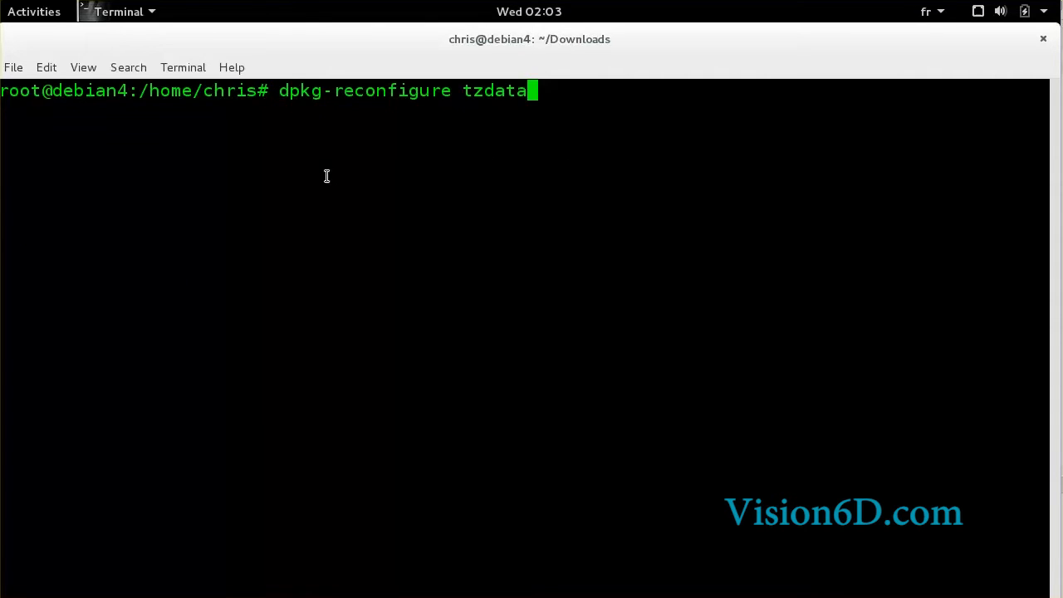
{"action": "mouse_move", "coordinate": [333, 95]}
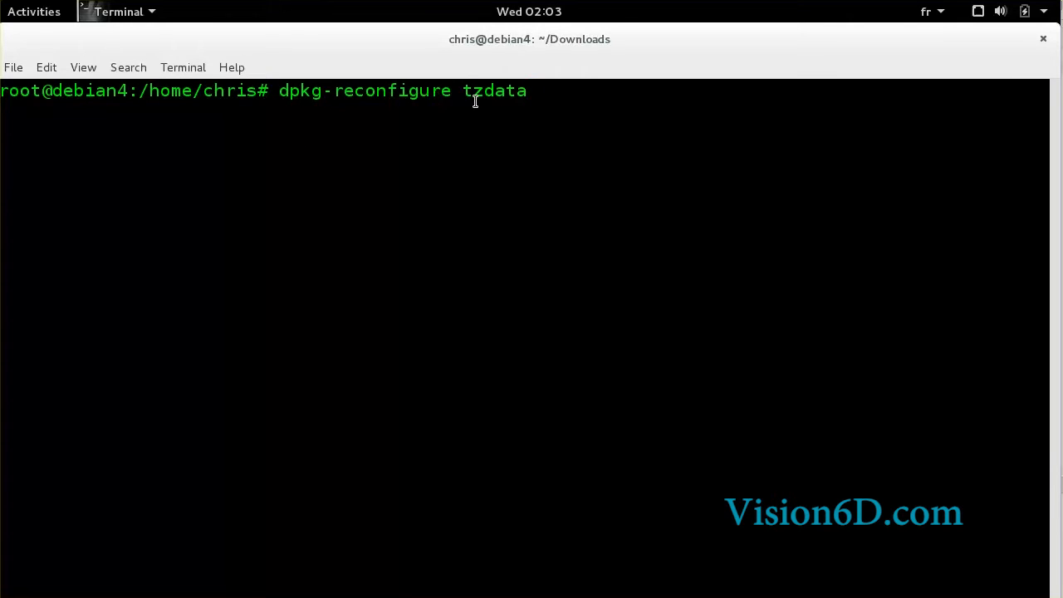
{"action": "key", "text": "Return"}
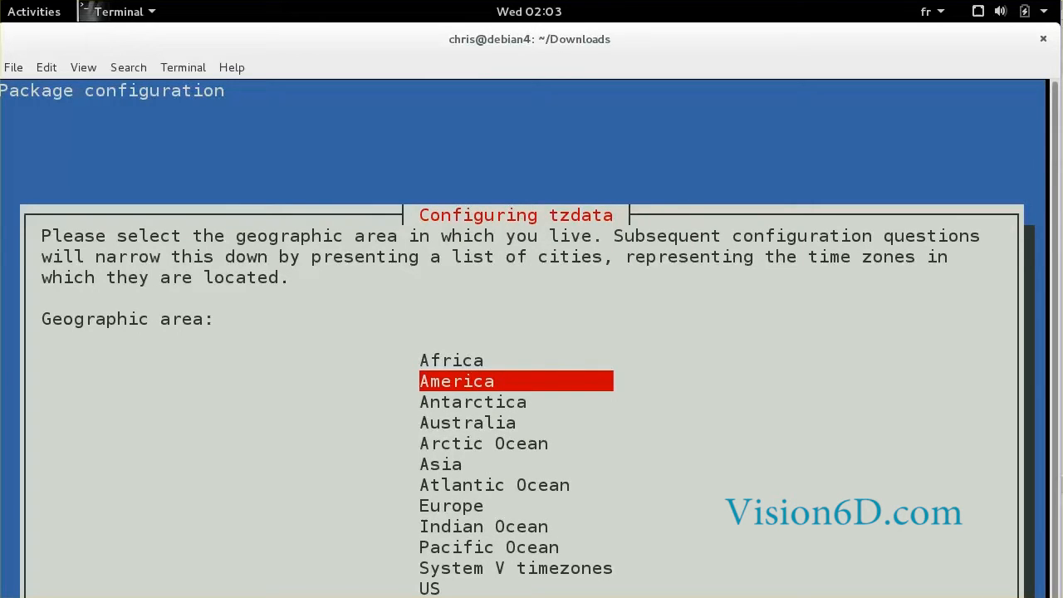
{"action": "mouse_move", "coordinate": [370, 392]}
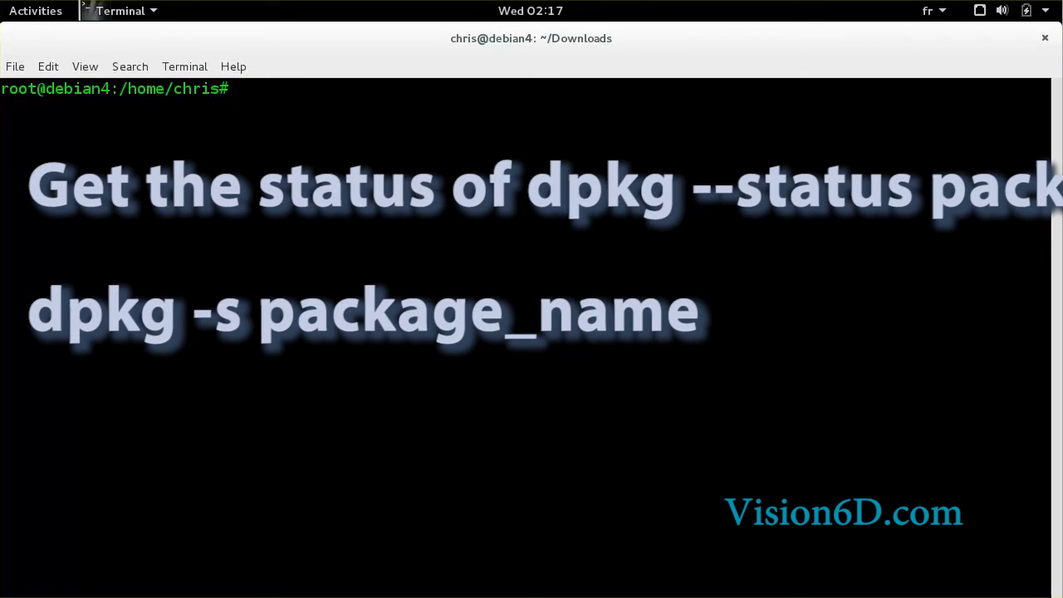
Step: Run dpkg --status openssh-client to show the package's status details
{"action": "type", "text": "dpkg --status openssh-client"}
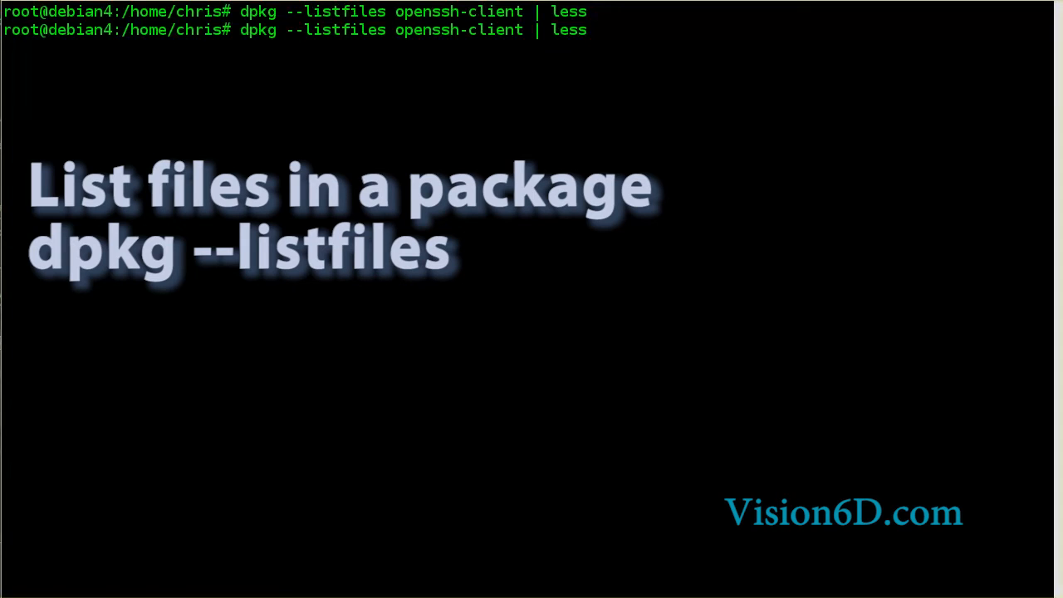
Step: Run dpkg --listfiles openssh-client | less to page through its installed files
{"action": "key", "text": "Return"}
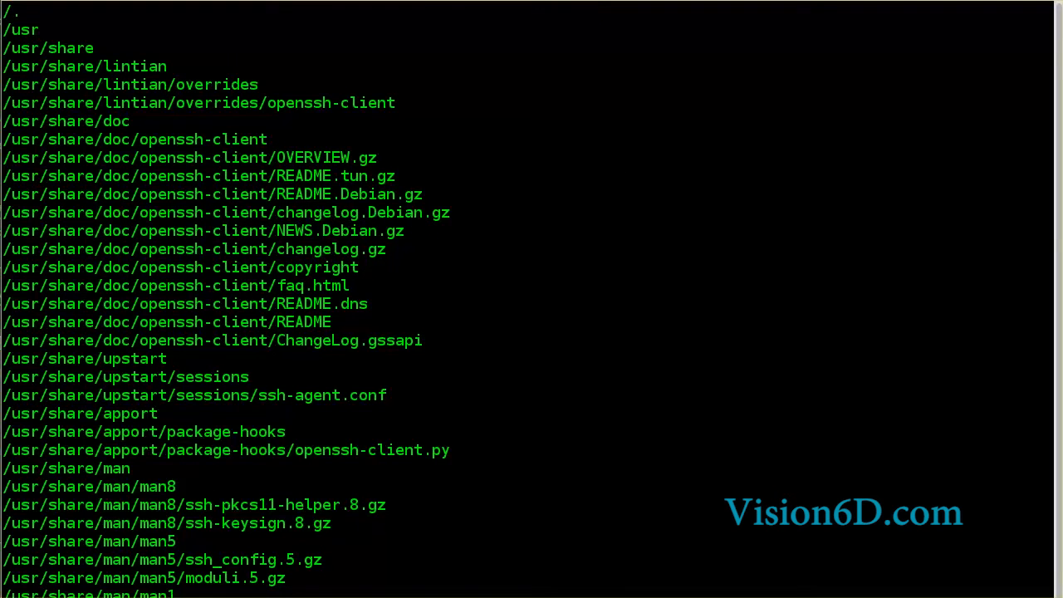